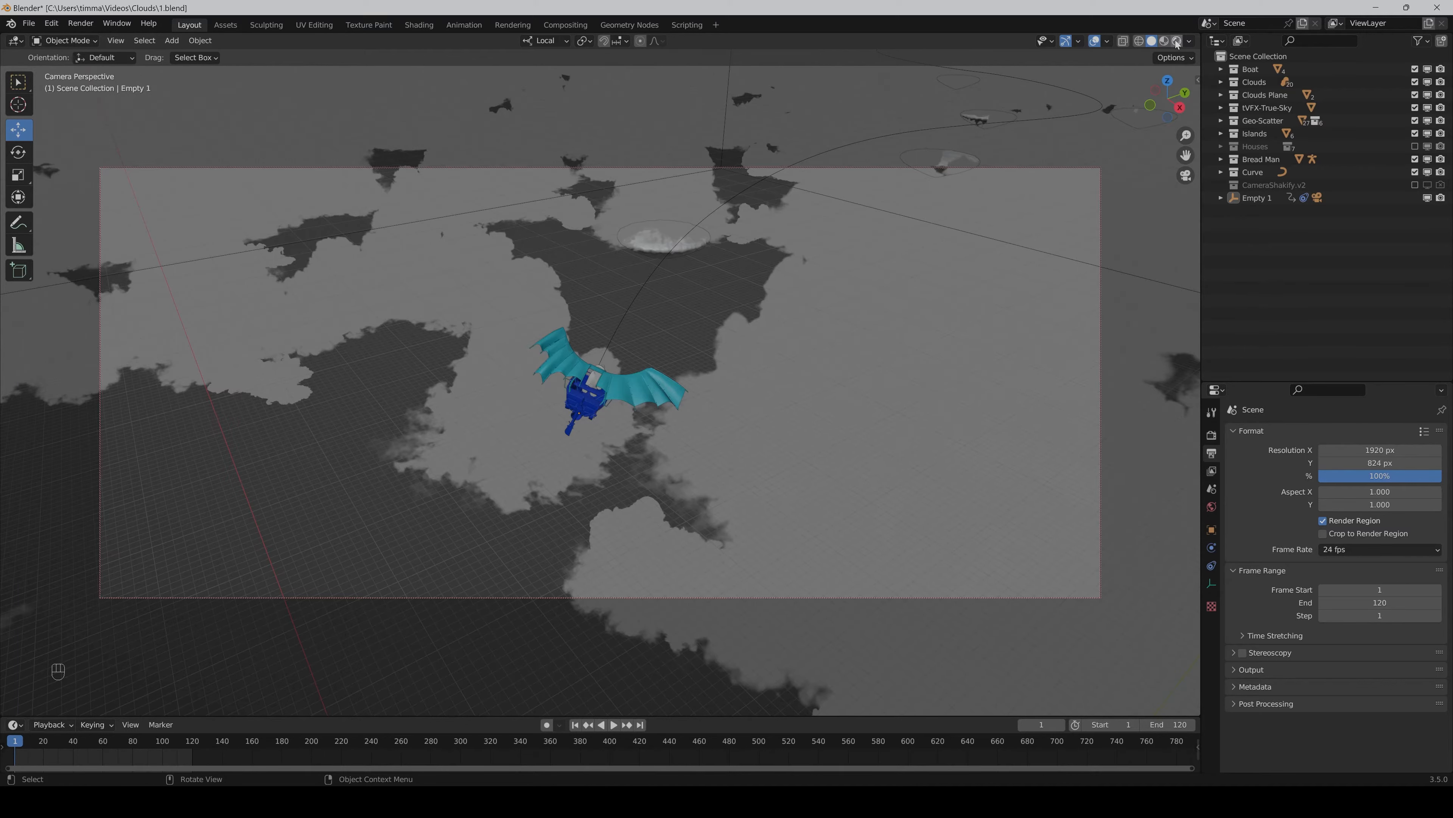
# Switch the camera viewport to live Cycles rendered shading.
pyautogui.click(1160, 40)
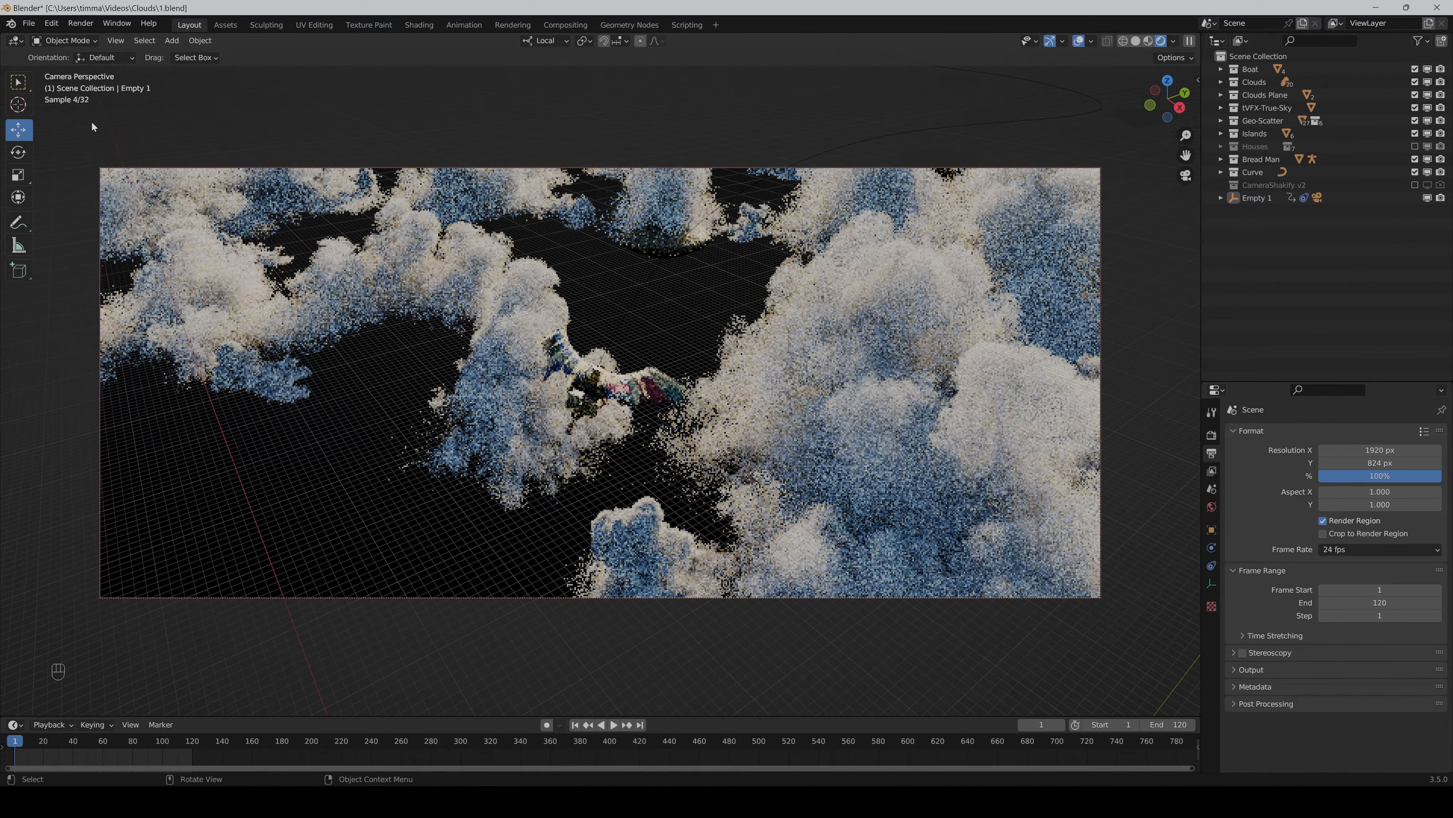
pyautogui.moveTo(161, 161)
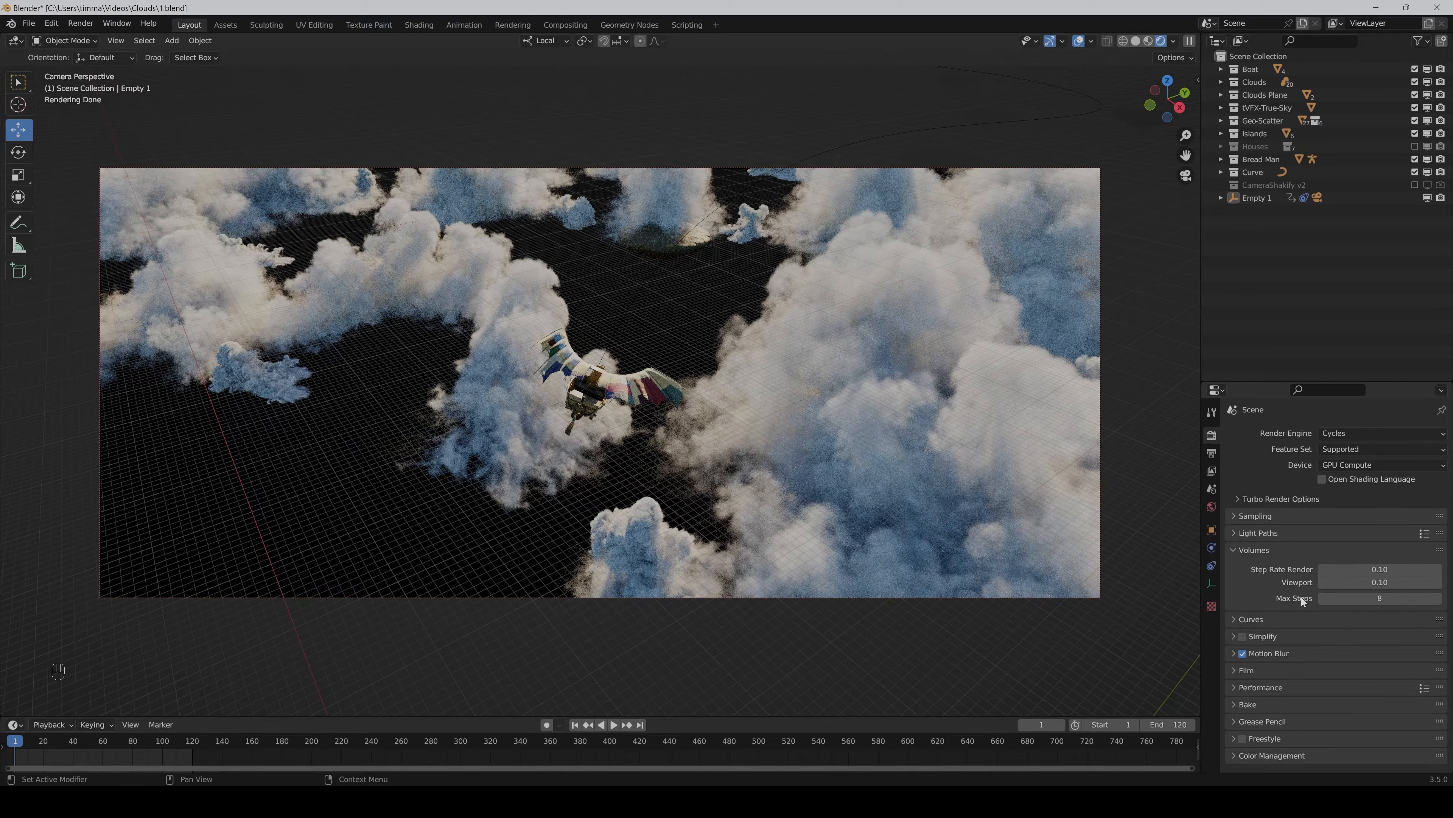
pyautogui.moveTo(1248, 587)
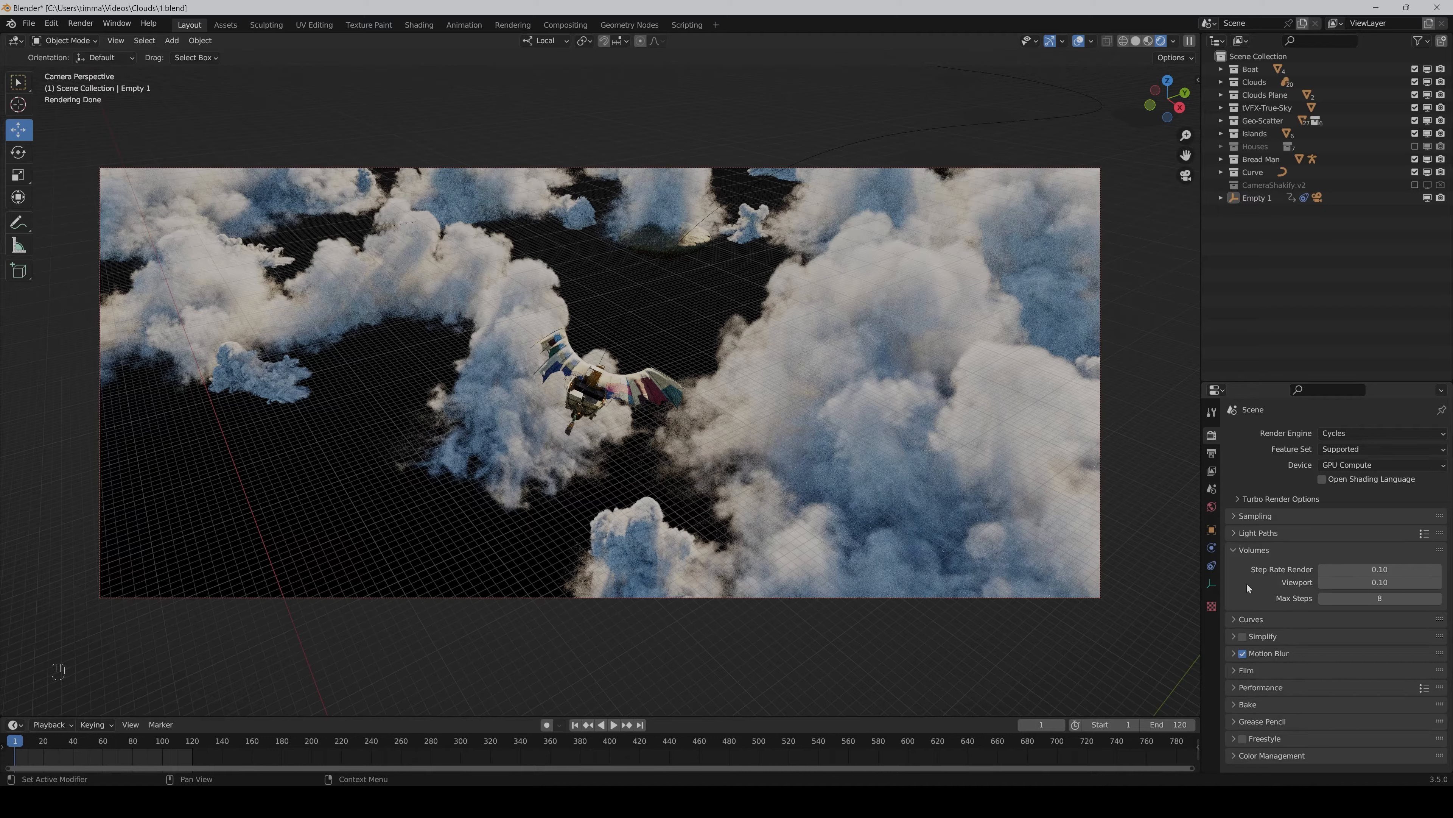
pyautogui.moveTo(1247, 537)
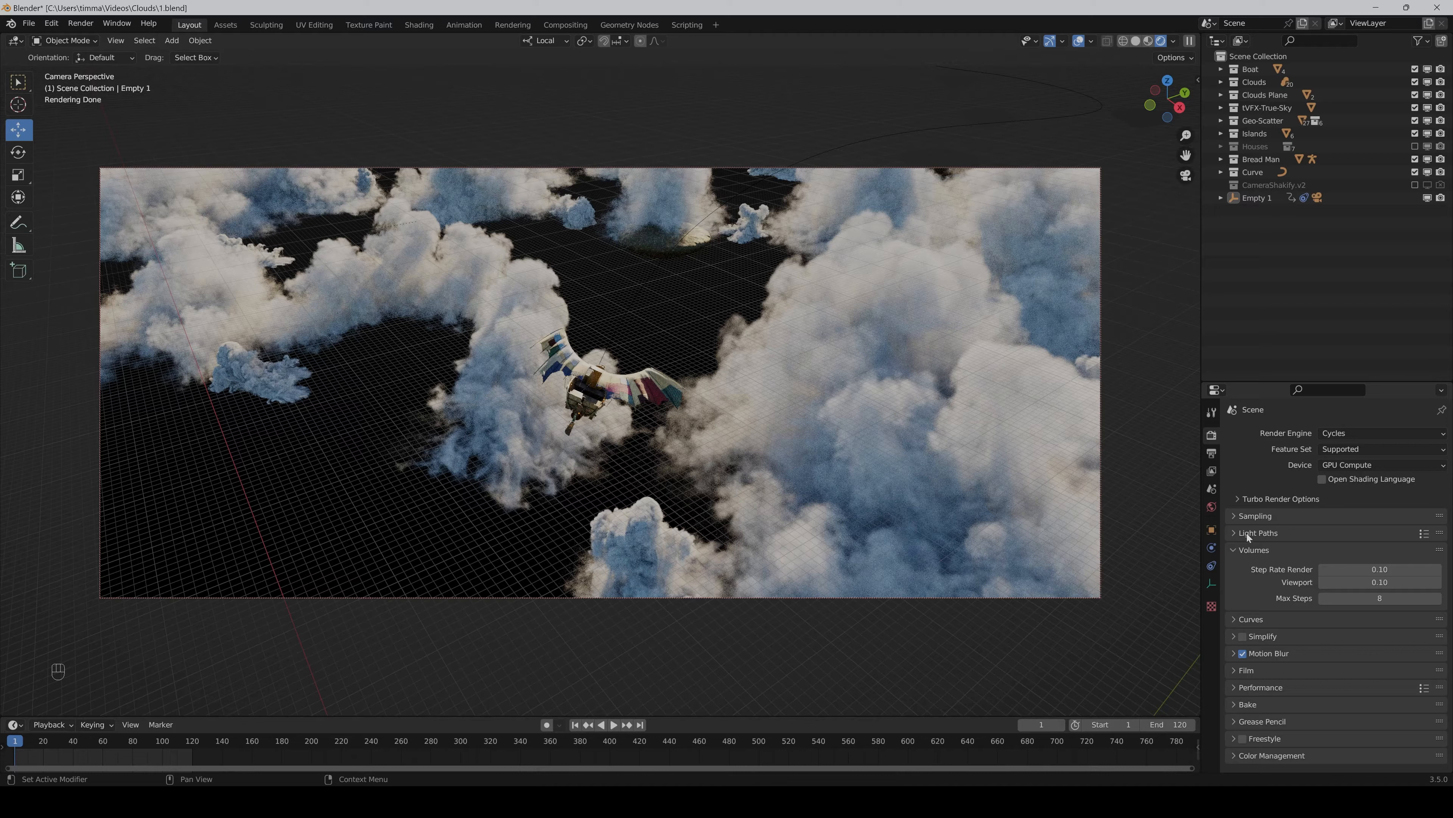
# Expand the Light Paths settings in Render Properties.
pyautogui.click(1259, 532)
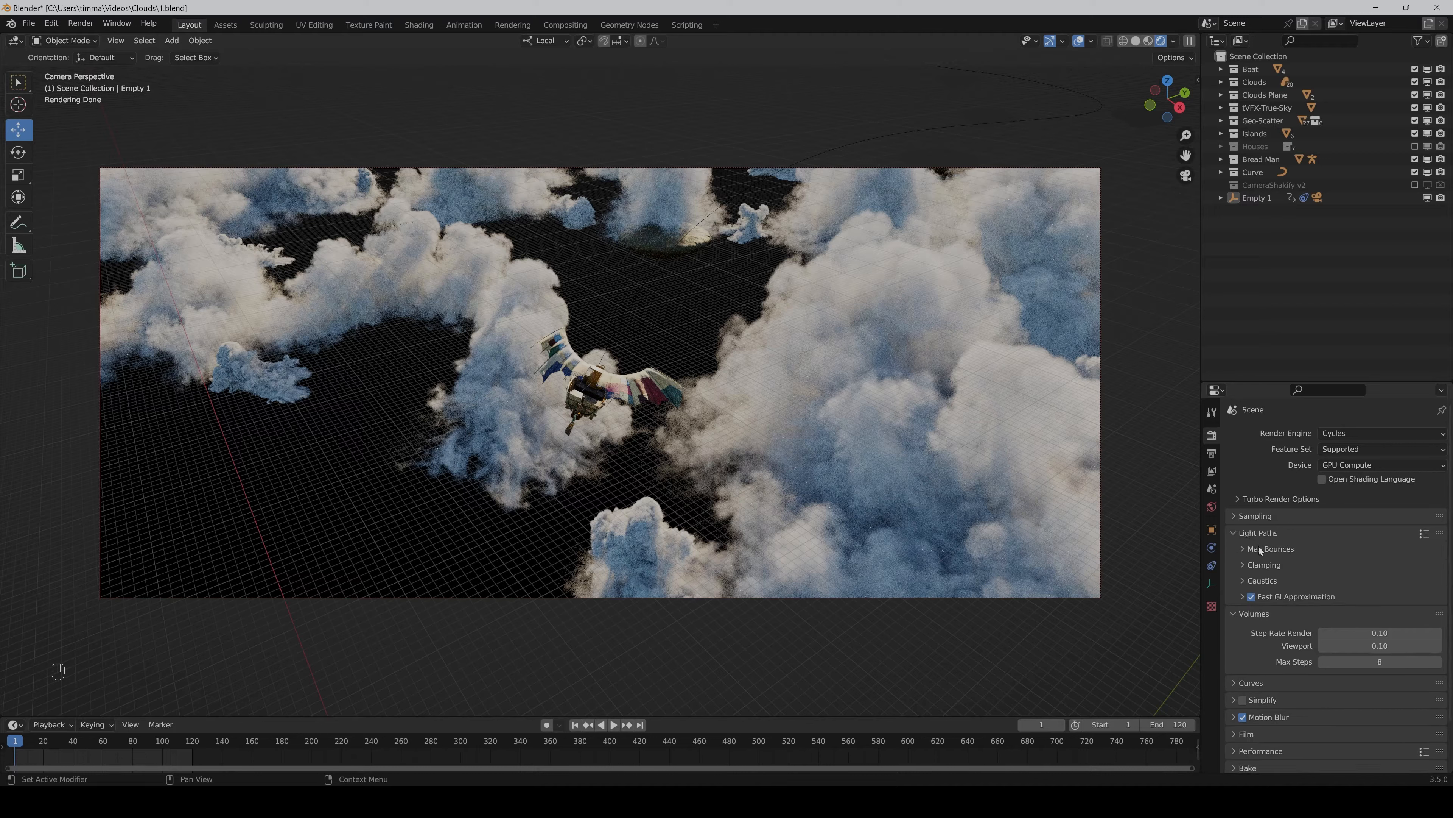
# Expand Max Bounces and begin editing the Volume bounce count of 12.
pyautogui.click(1268, 549)
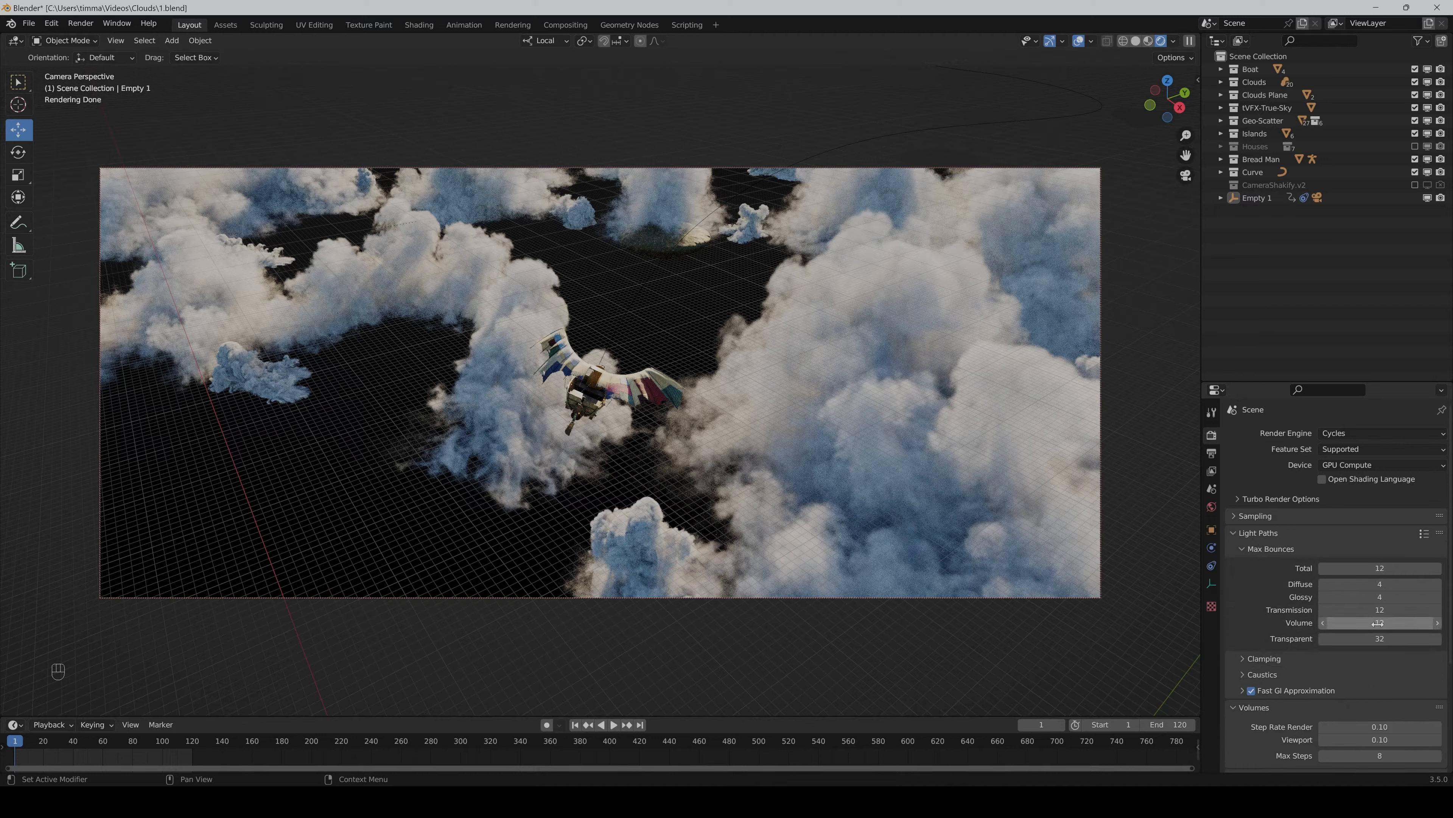
pyautogui.moveTo(1379, 622)
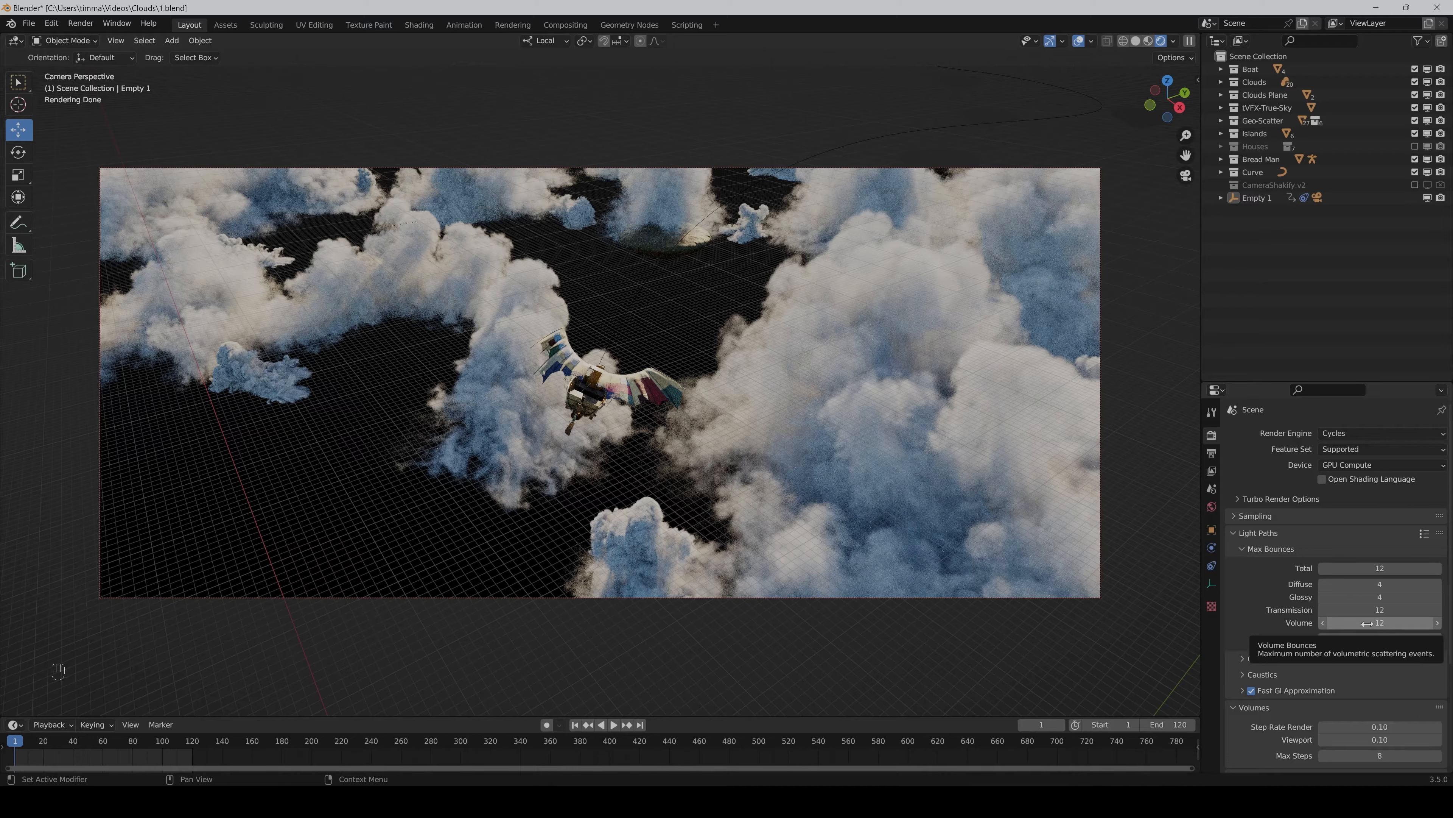
pyautogui.click(1379, 622)
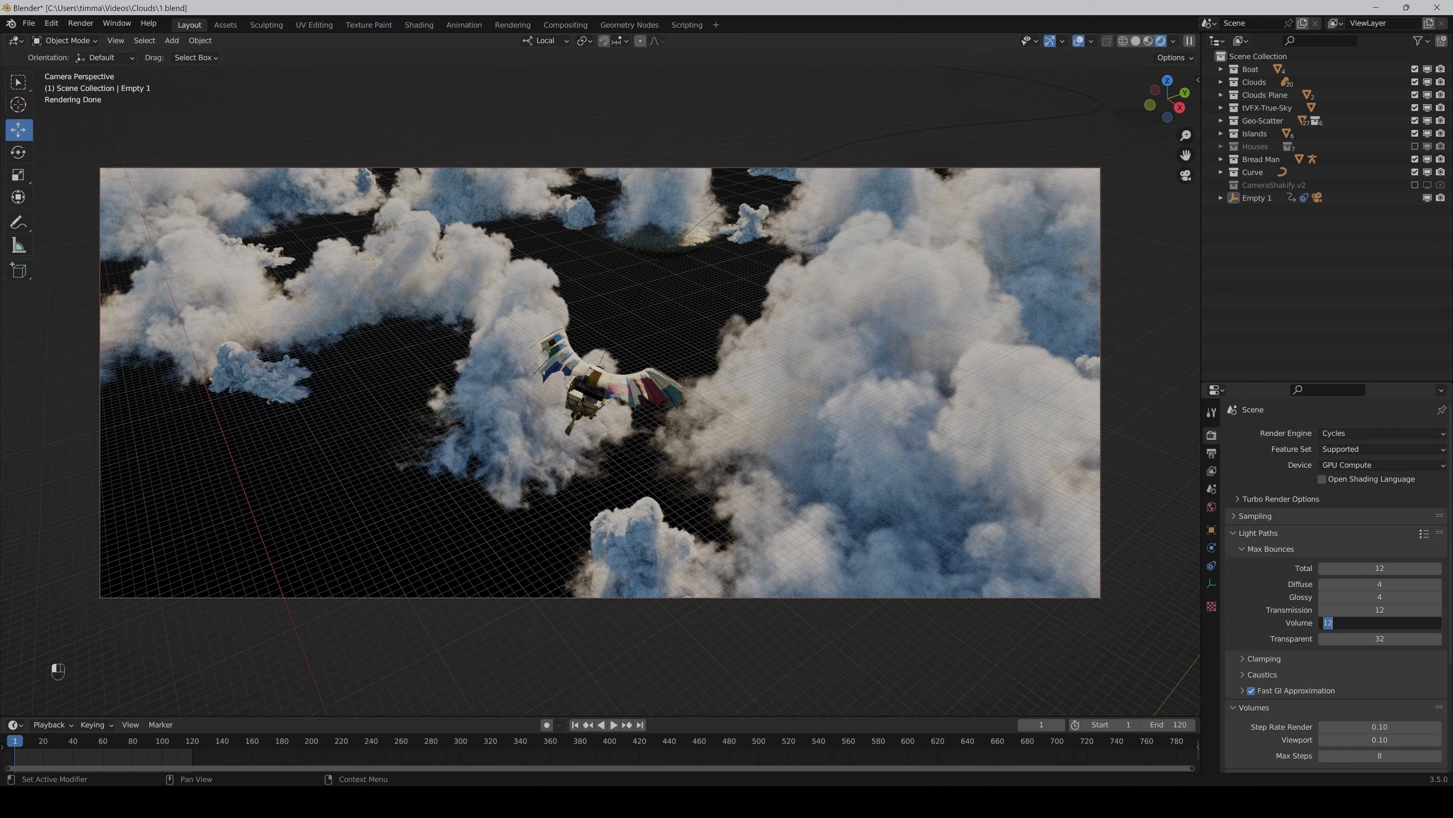
# Set Volume light bounces to 1, leaving Total 12 and Transparent 32.
pyautogui.write('1')
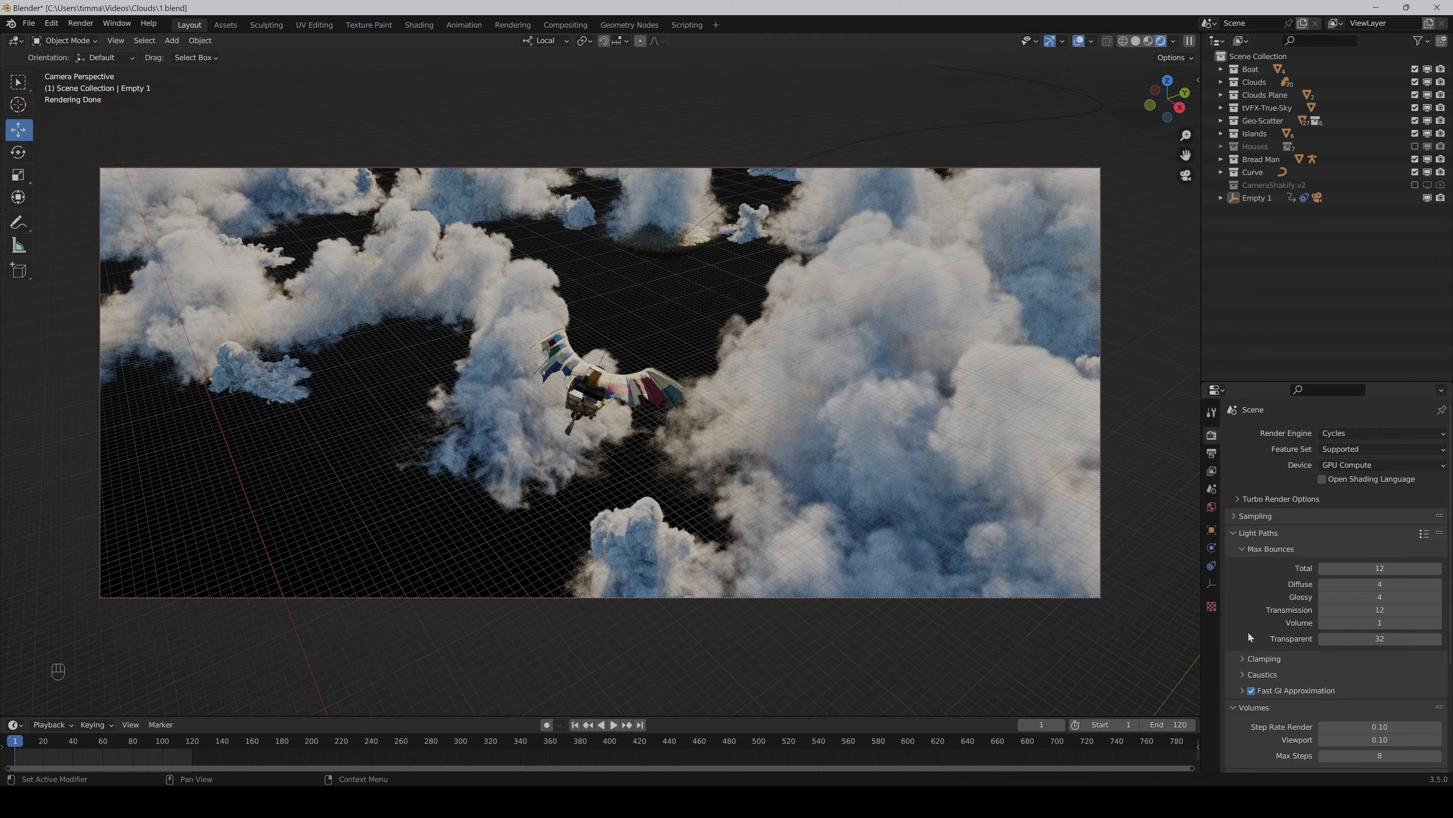
pyautogui.moveTo(1267, 640)
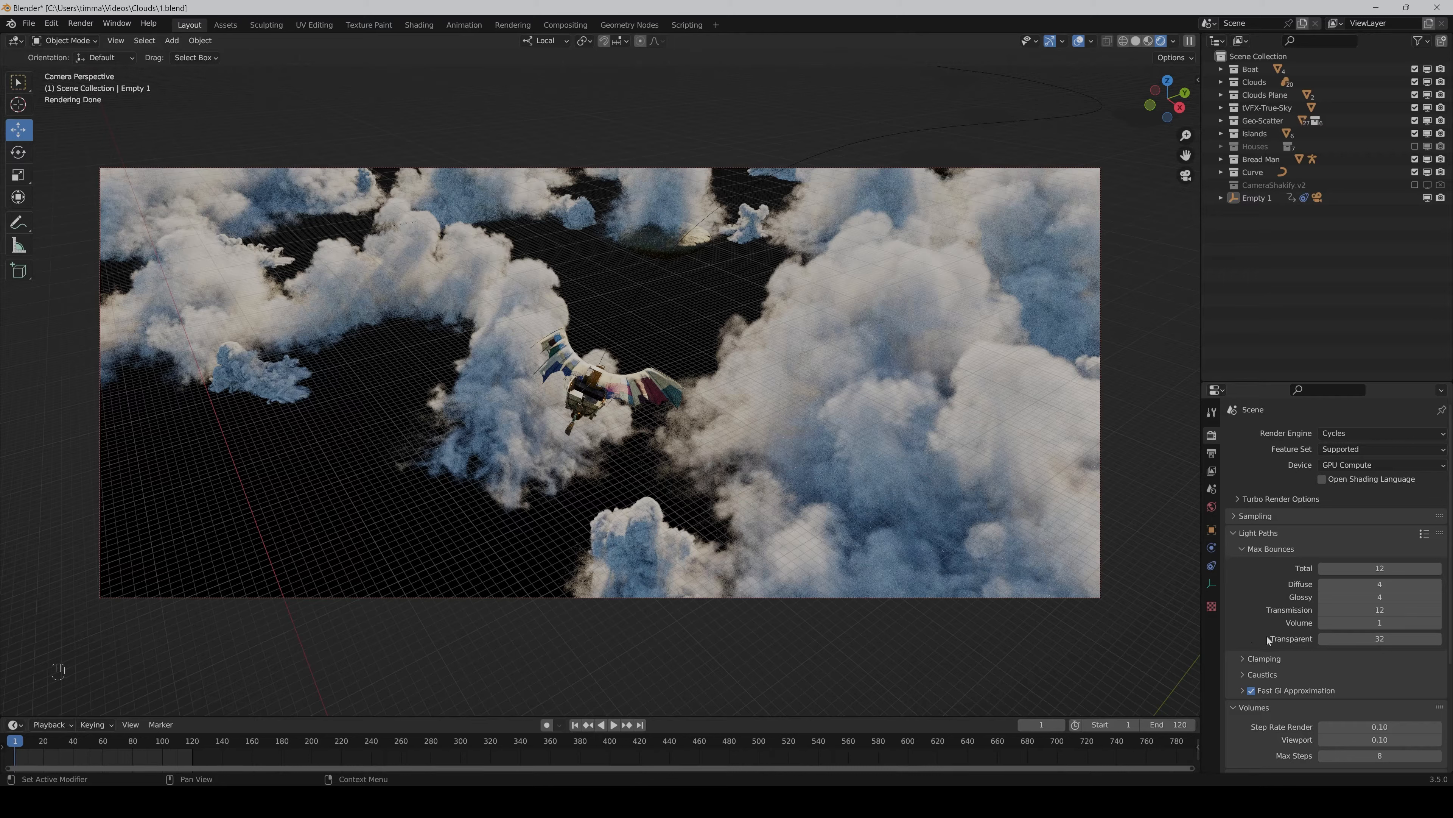